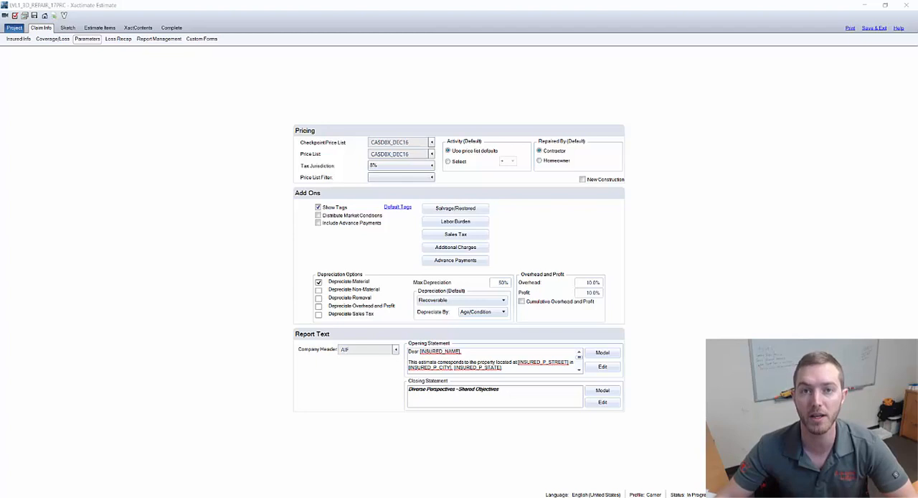
{"action": "mouse_move", "coordinate": [266, 149]}
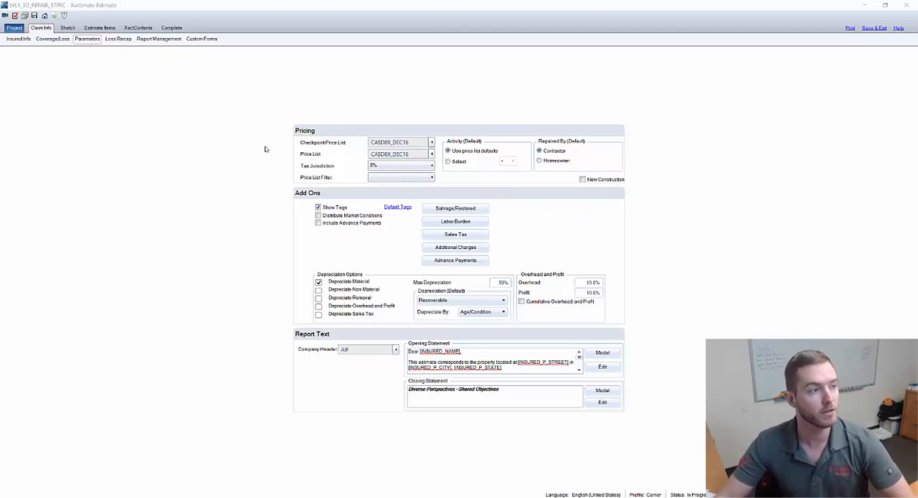
{"action": "mouse_move", "coordinate": [139, 58]}
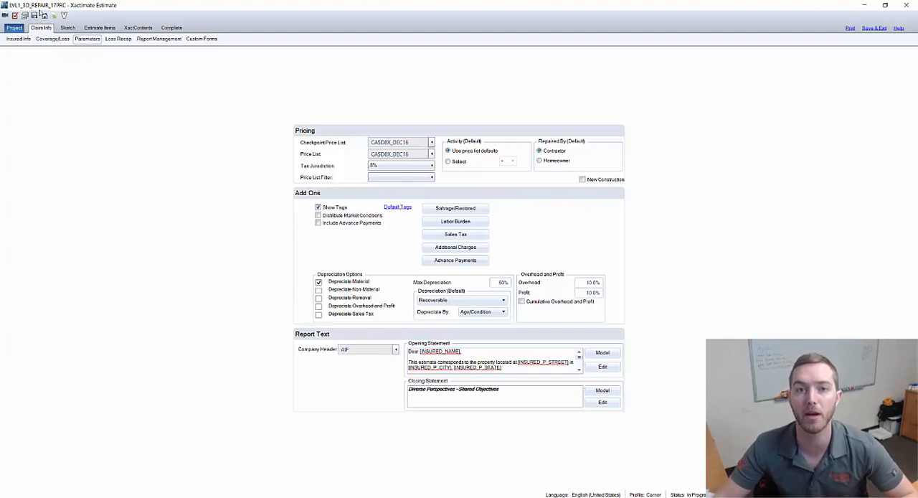
{"action": "mouse_move", "coordinate": [222, 138]}
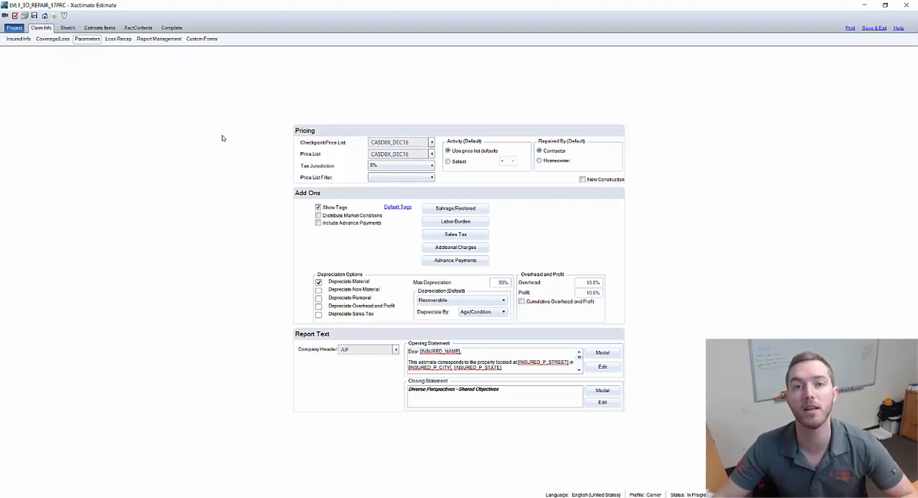
{"action": "mouse_move", "coordinate": [428, 327]}
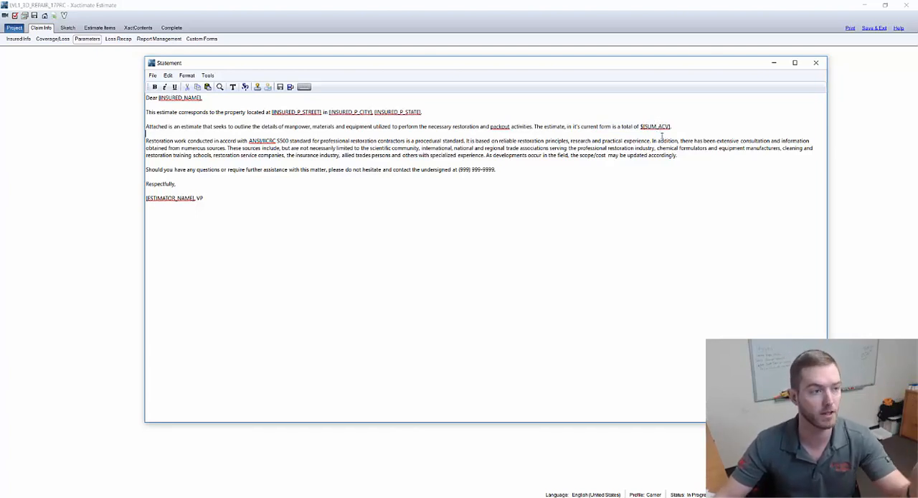
{"action": "mouse_move", "coordinate": [511, 84]}
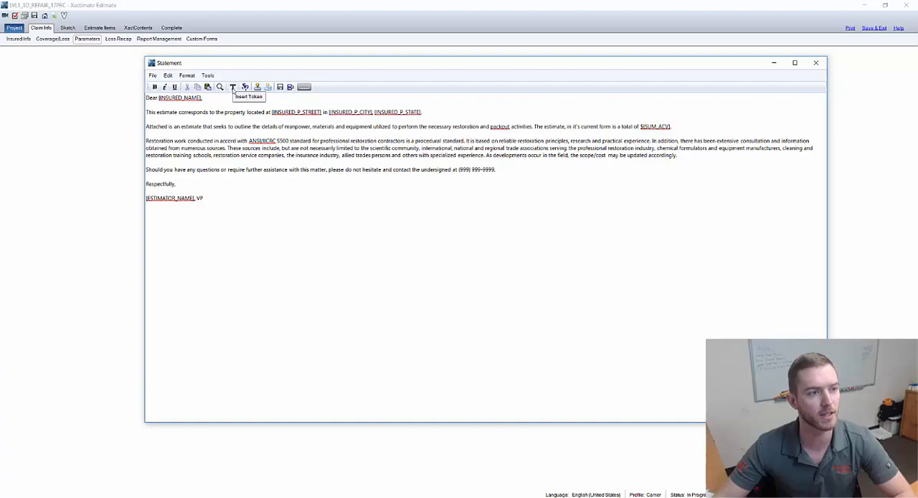
Bring up the Tokens list and enlarge its window
{"action": "left_click", "coordinate": [232, 86]}
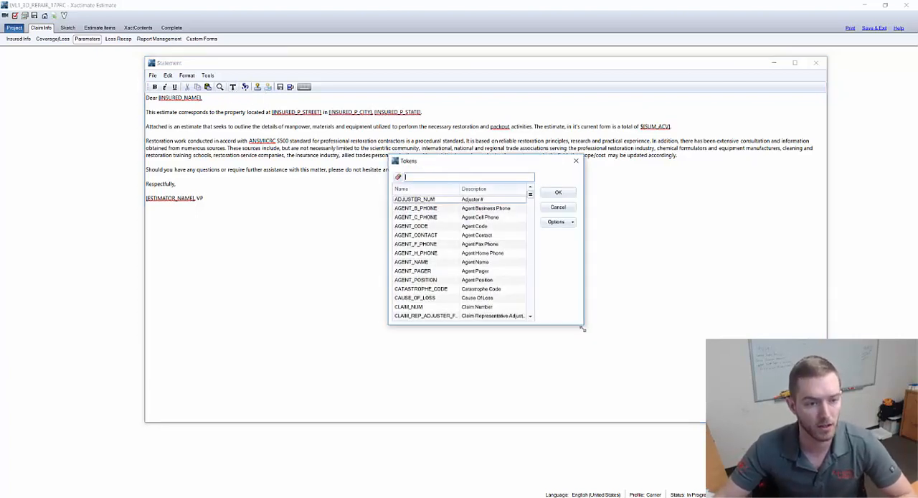
{"action": "left_click_drag", "start_coordinate": [581, 328], "coordinate": [578, 413]}
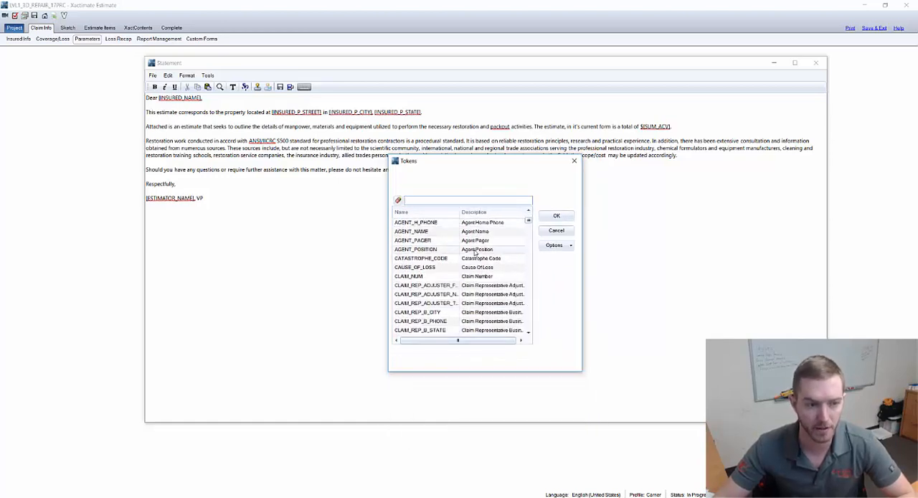
{"action": "scroll", "scroll_direction": "down", "scroll_amount": 3}
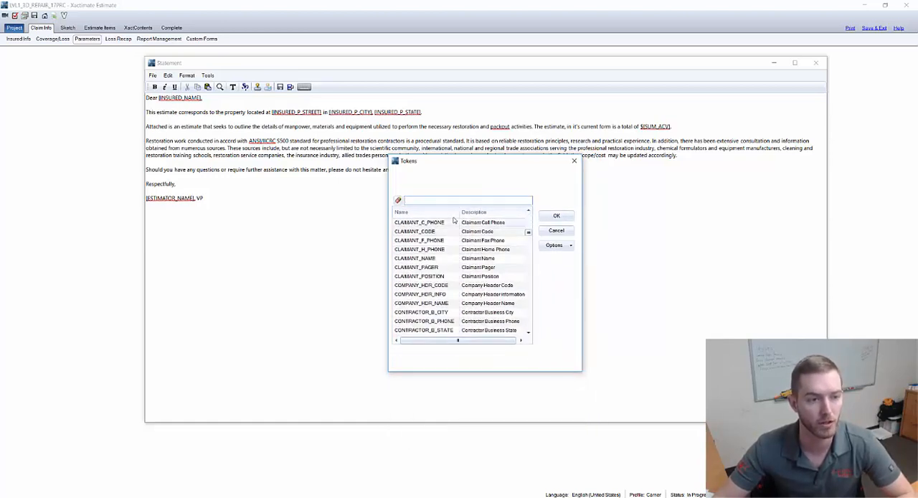
Filter the tokens for 'name', then clear and browse the date and estimator tokens
{"action": "type", "text": "i"}
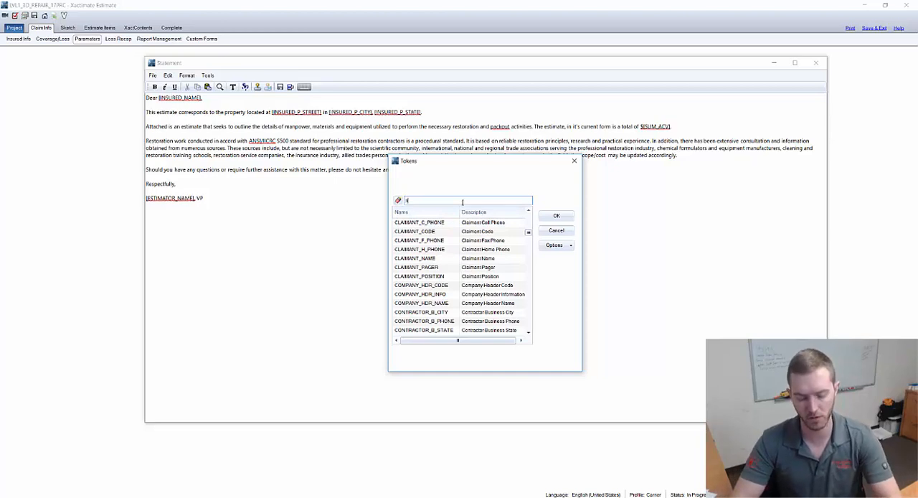
{"action": "type", "text": "name"}
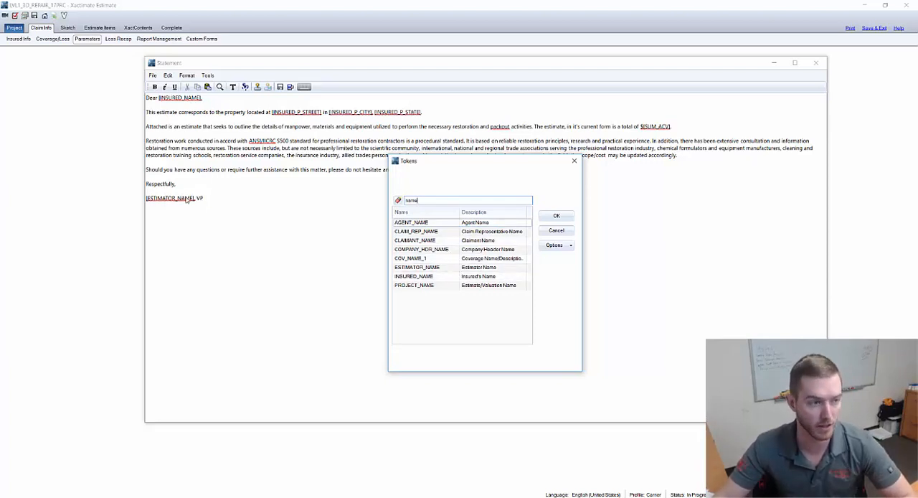
{"action": "mouse_move", "coordinate": [182, 106]}
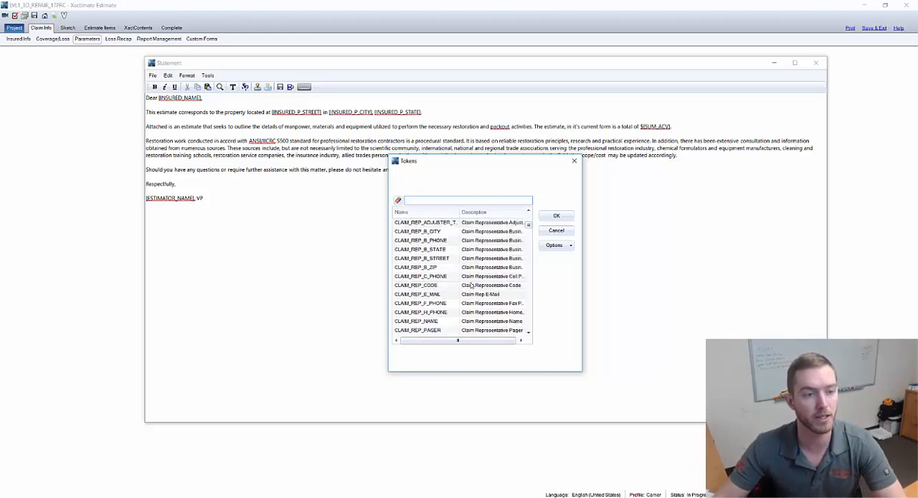
{"action": "scroll", "scroll_direction": "down", "scroll_amount": 3}
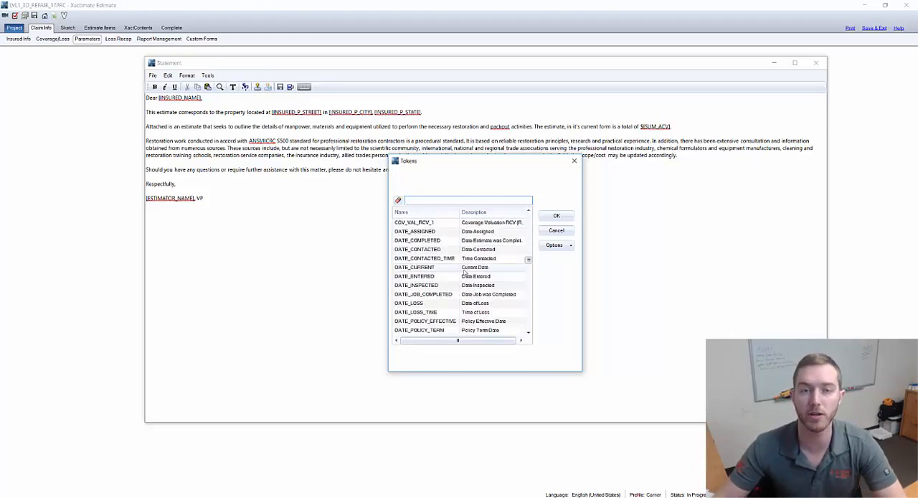
{"action": "scroll", "scroll_direction": "down", "scroll_amount": 3}
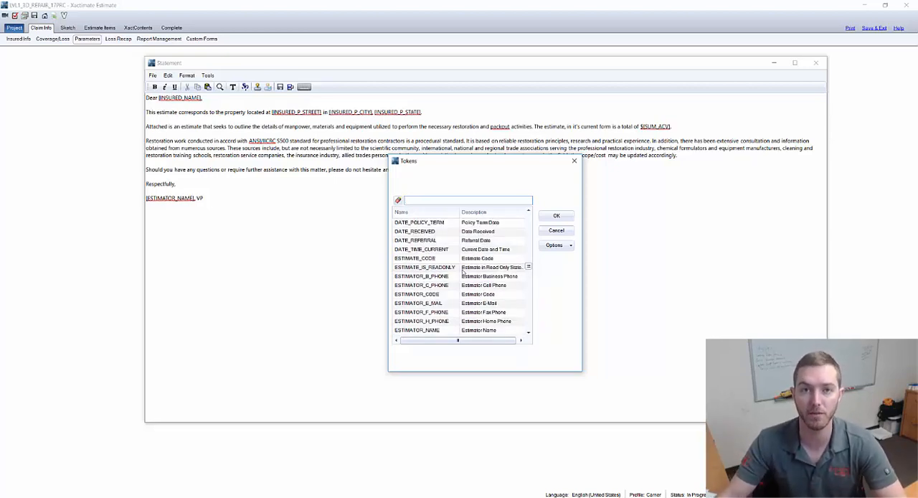
{"action": "left_click", "coordinate": [466, 199]}
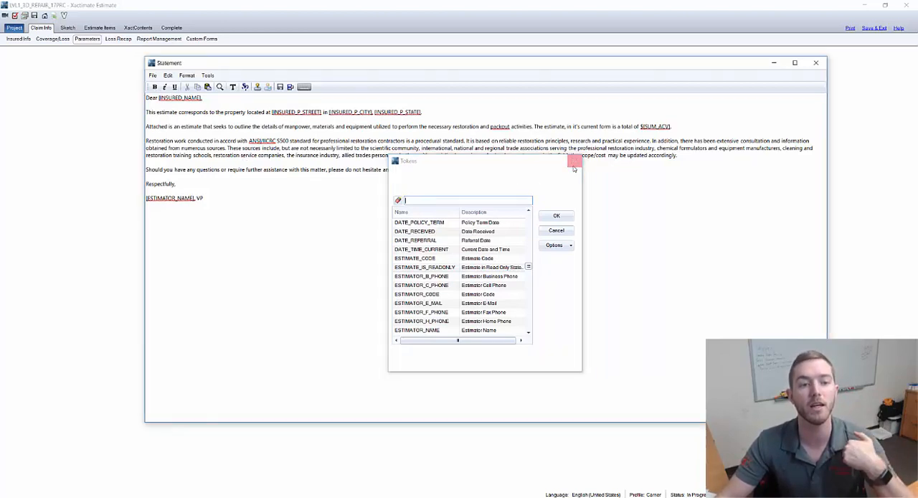
Dismiss the Tokens list and opening statement editor, then show the Insured Info page
{"action": "left_click", "coordinate": [556, 230]}
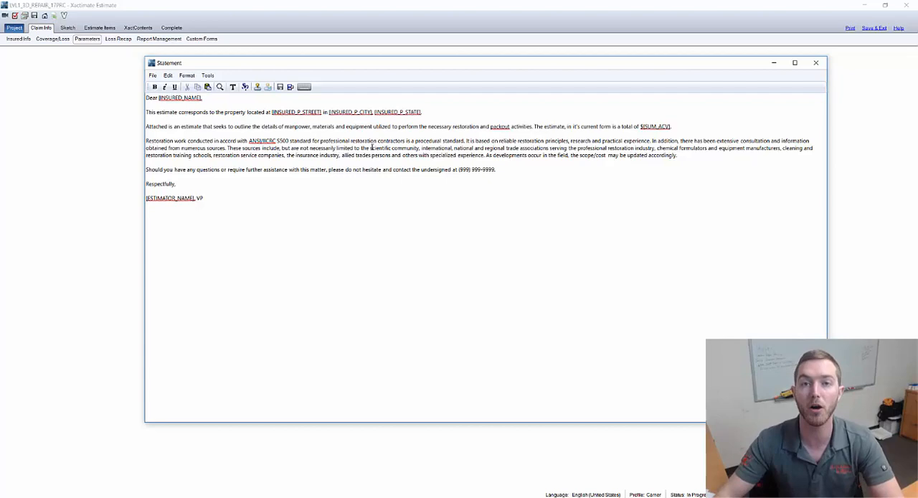
{"action": "mouse_move", "coordinate": [817, 62]}
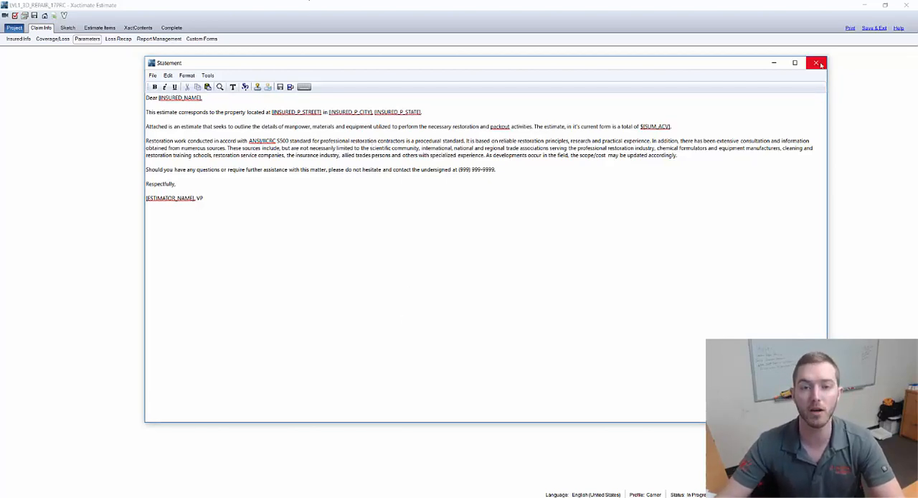
{"action": "left_click", "coordinate": [817, 62]}
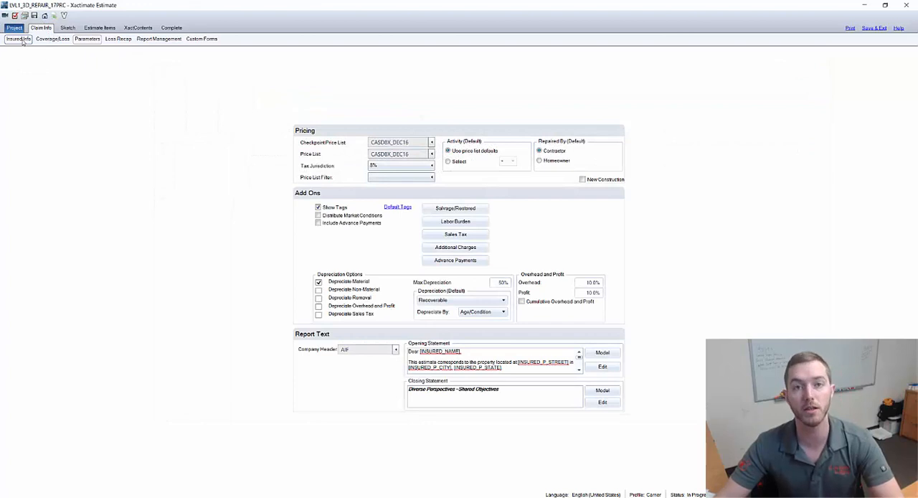
{"action": "left_click", "coordinate": [18, 39]}
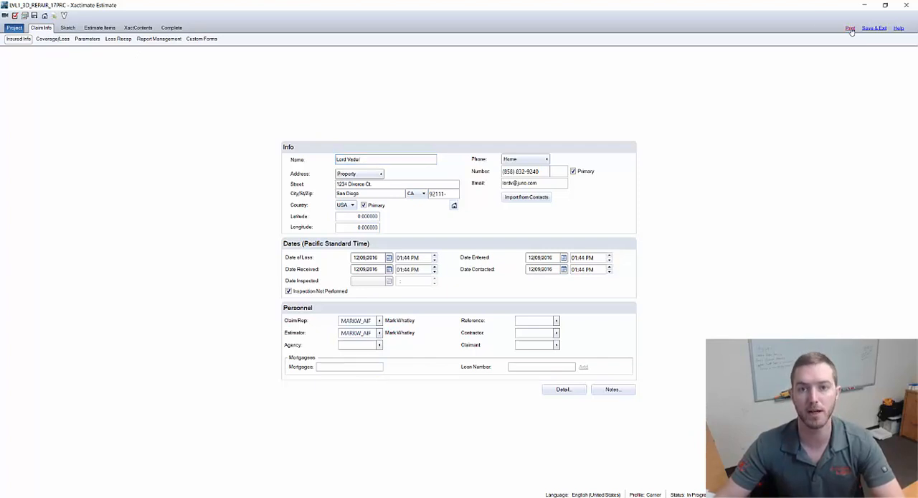
Generate an on-screen Final Draft report preview showing the filled-in opening letter
{"action": "left_click", "coordinate": [850, 28]}
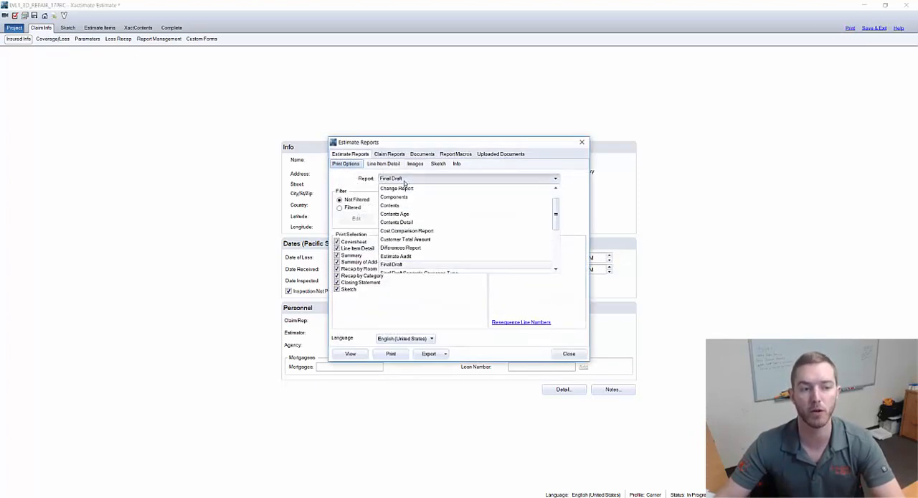
{"action": "left_click", "coordinate": [391, 264]}
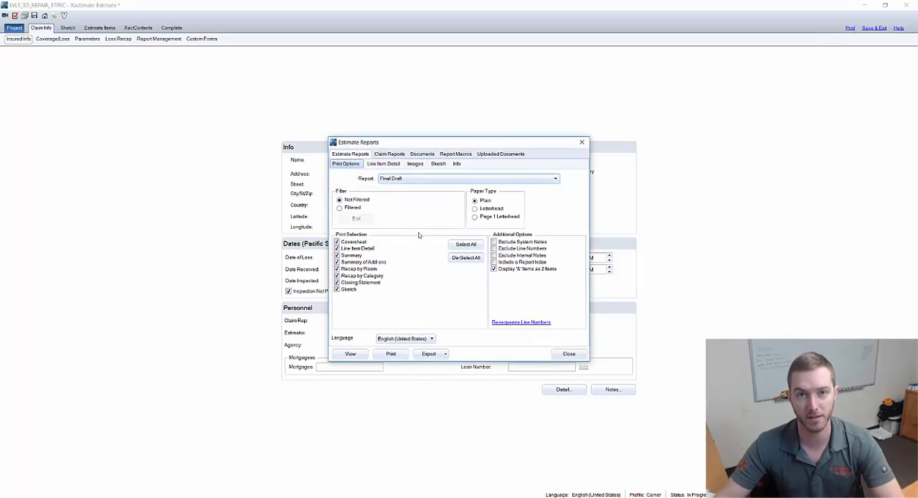
{"action": "left_click", "coordinate": [350, 354]}
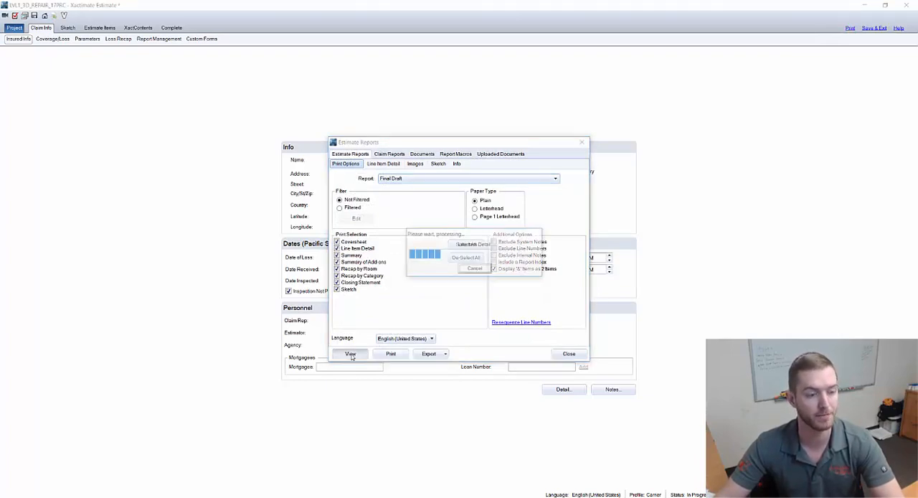
{"action": "left_click", "coordinate": [351, 353]}
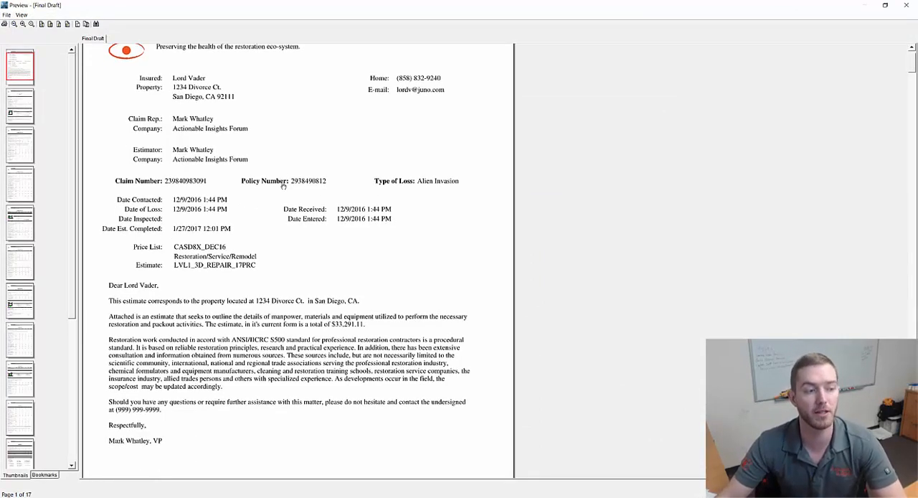
{"action": "mouse_move", "coordinate": [265, 209]}
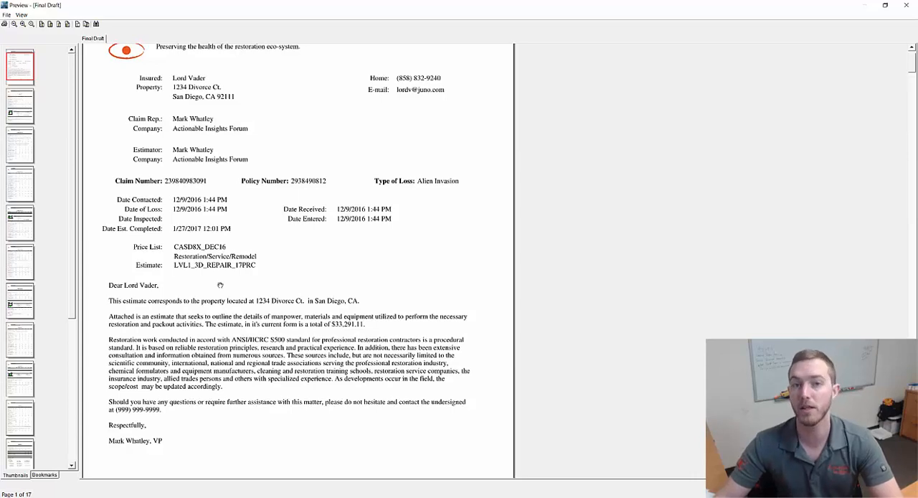
{"action": "mouse_move", "coordinate": [303, 259]}
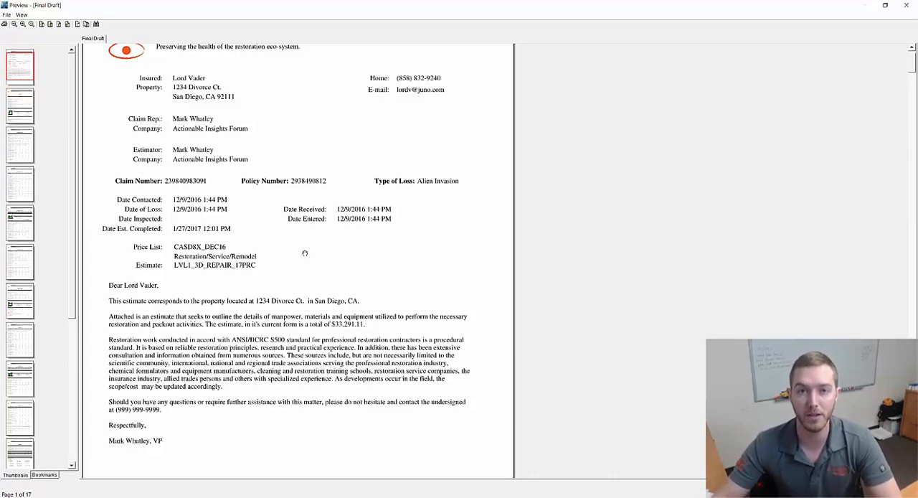
{"action": "mouse_move", "coordinate": [338, 306]}
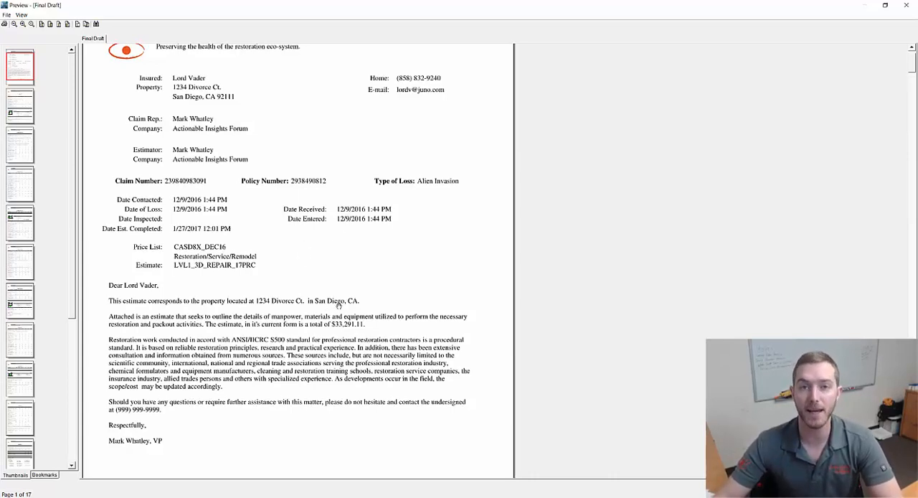
{"action": "mouse_move", "coordinate": [353, 290]}
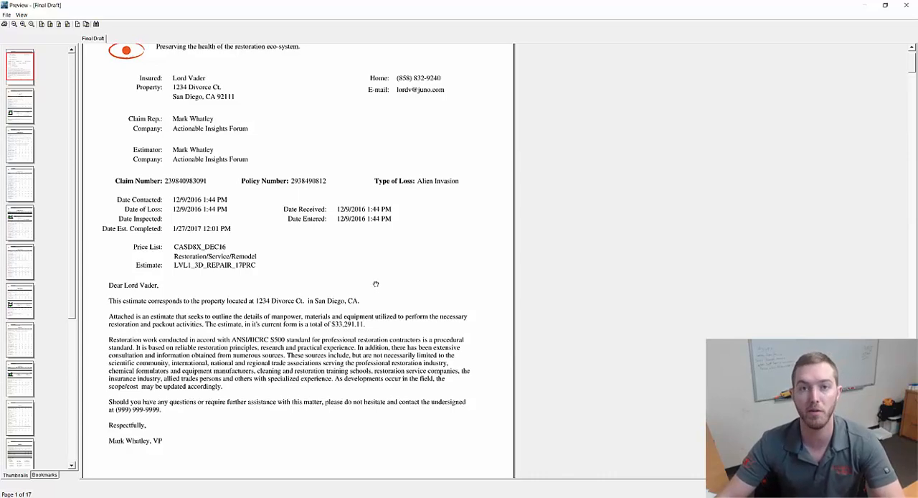
{"action": "mouse_move", "coordinate": [632, 269]}
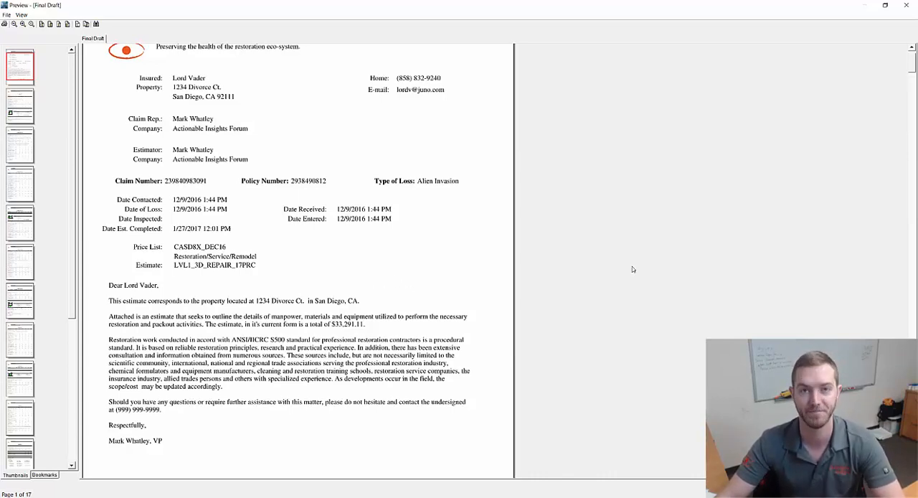